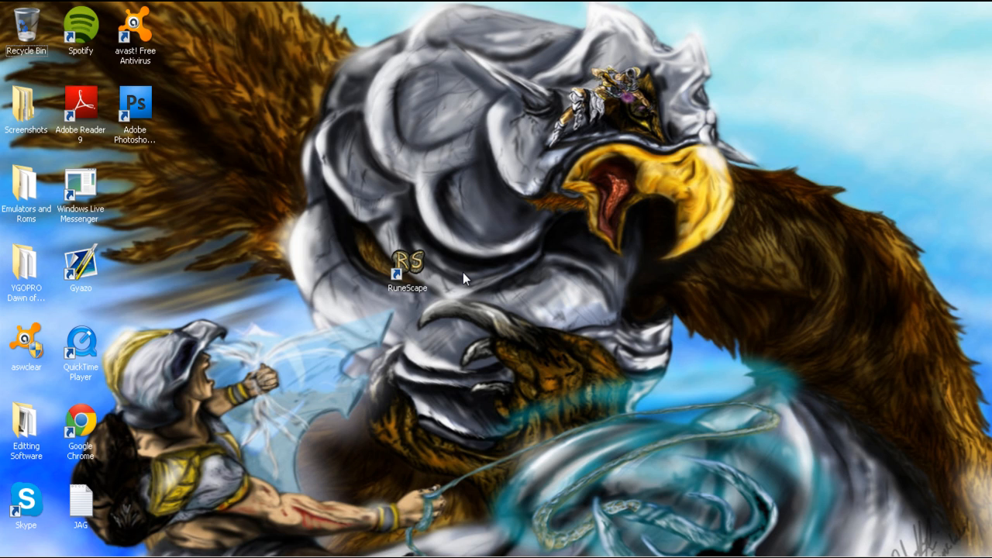
{"action": "mouse_move", "coordinate": [394, 274]}
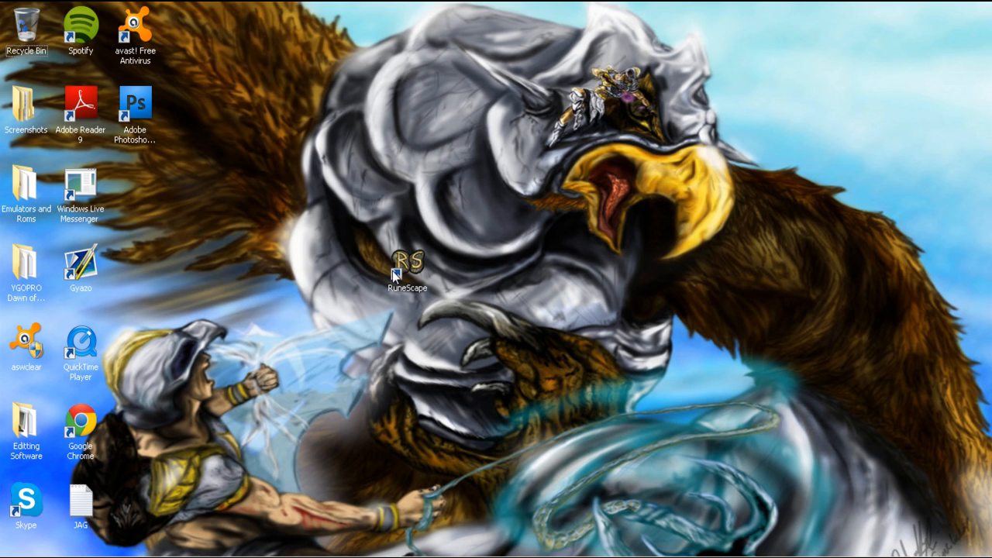
Paste a second RuneScape shortcut onto the desktop and start renaming it 'RuneScape 2007'
{"action": "right_click", "coordinate": [406, 266]}
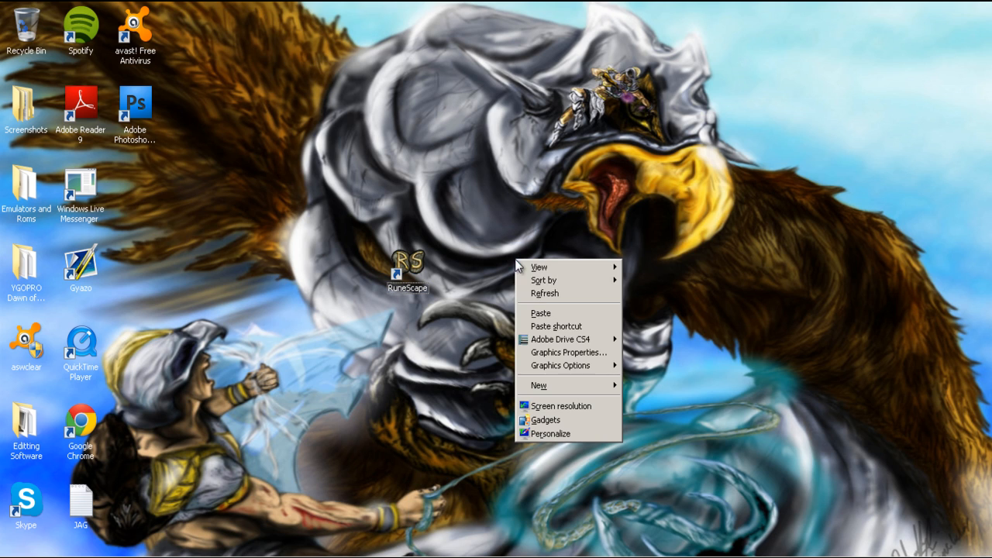
{"action": "left_click", "coordinate": [540, 313]}
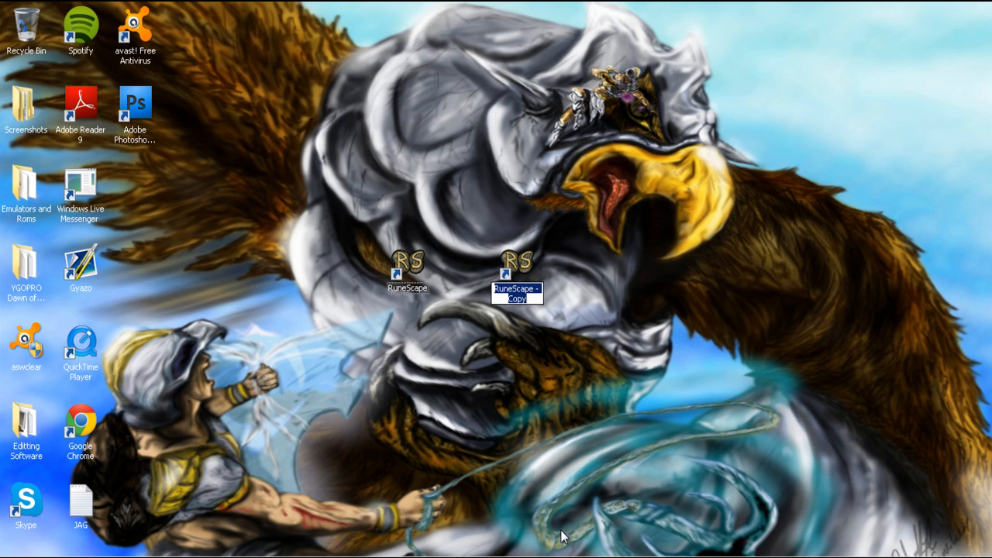
{"action": "key", "text": "Backspace"}
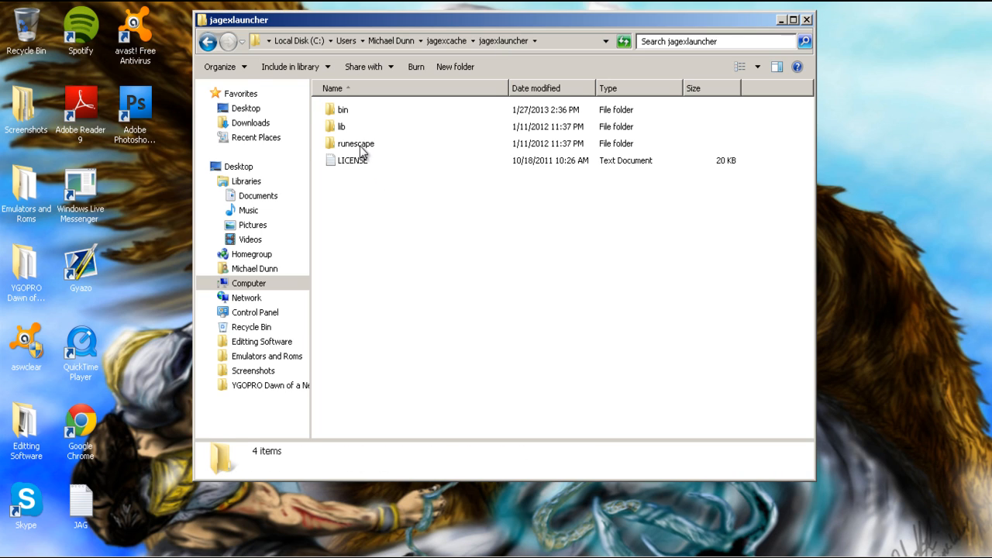
Copy the runescape folder inside jagexlauncher and rename the copy 'oldschool'
{"action": "right_click", "coordinate": [353, 142]}
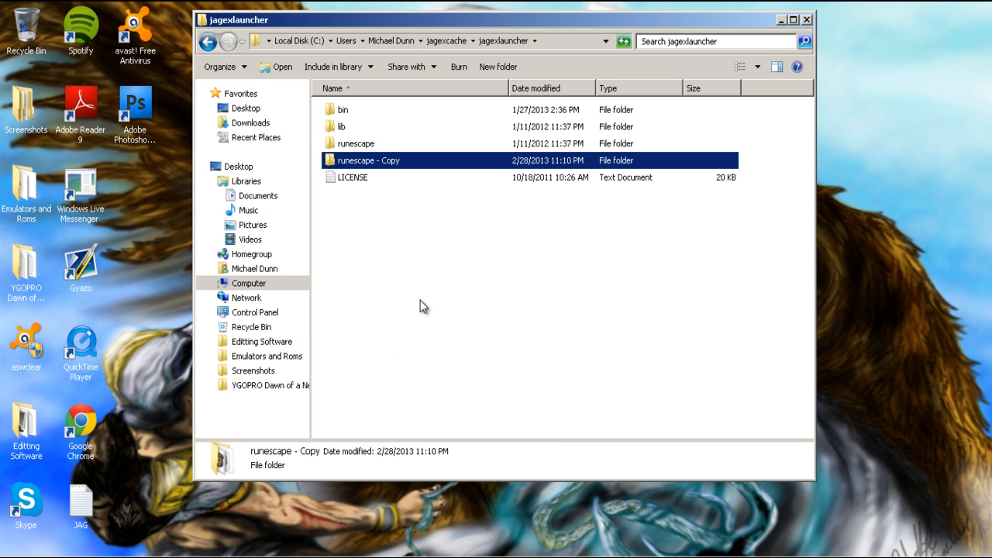
{"action": "right_click", "coordinate": [369, 160]}
{"action": "type", "text": "oldschool"}
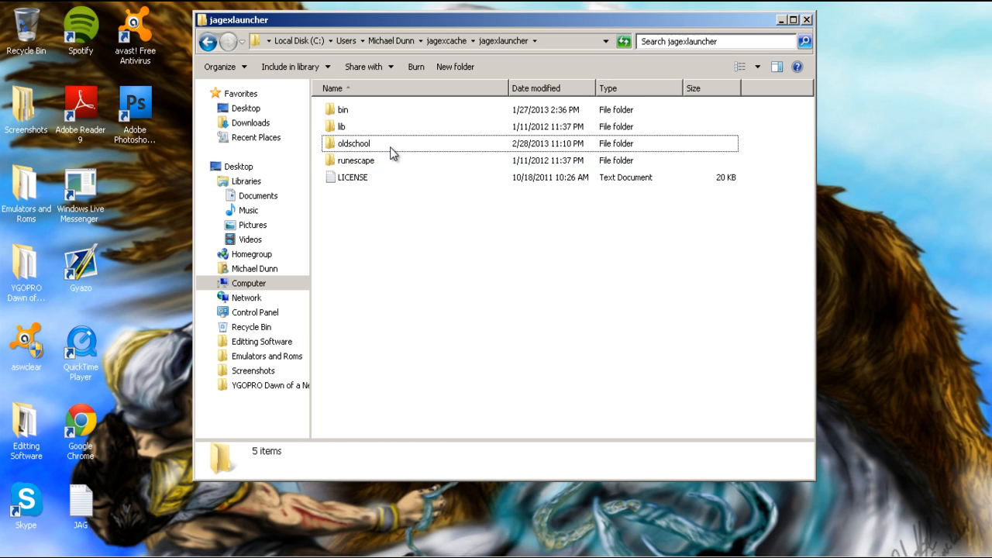
Inside the oldschool folder, rename the runescape.prm settings file to 'oldschool'
{"action": "double_click", "coordinate": [350, 143]}
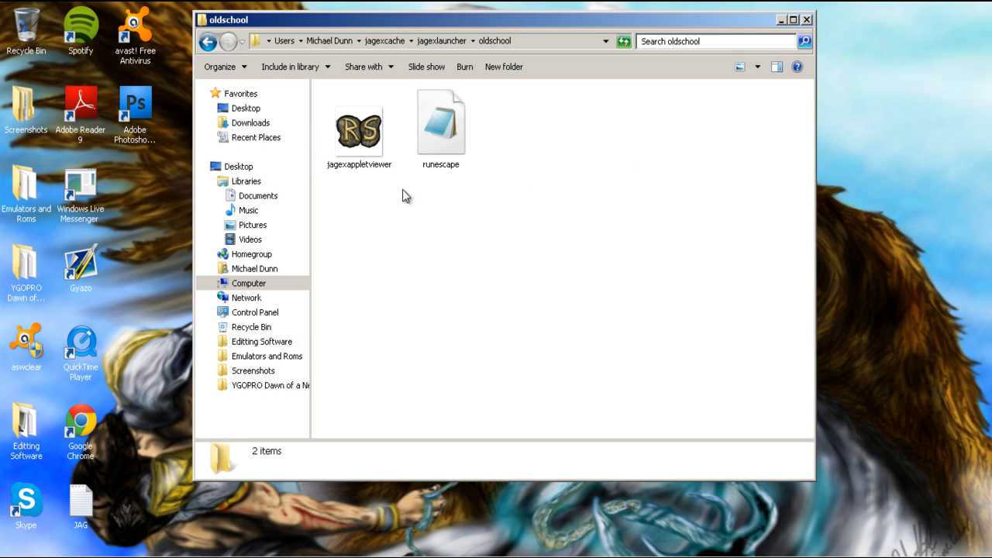
{"action": "mouse_move", "coordinate": [450, 226]}
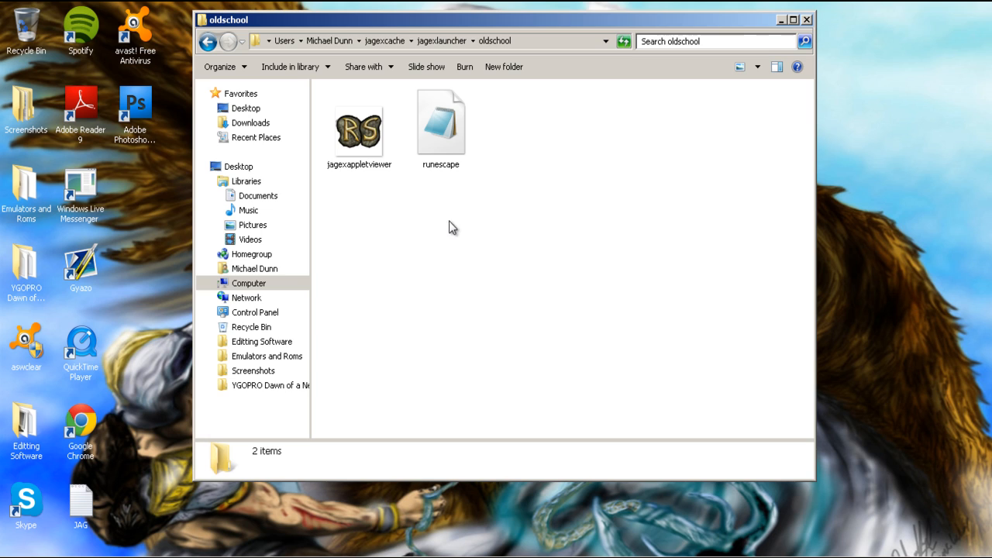
{"action": "mouse_move", "coordinate": [445, 124]}
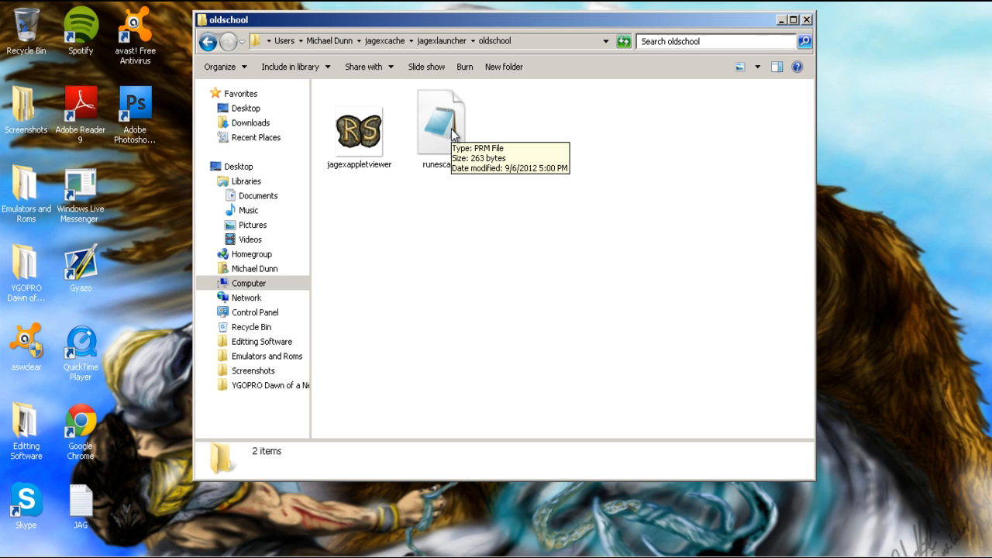
{"action": "right_click", "coordinate": [442, 124]}
{"action": "type", "text": "o"}
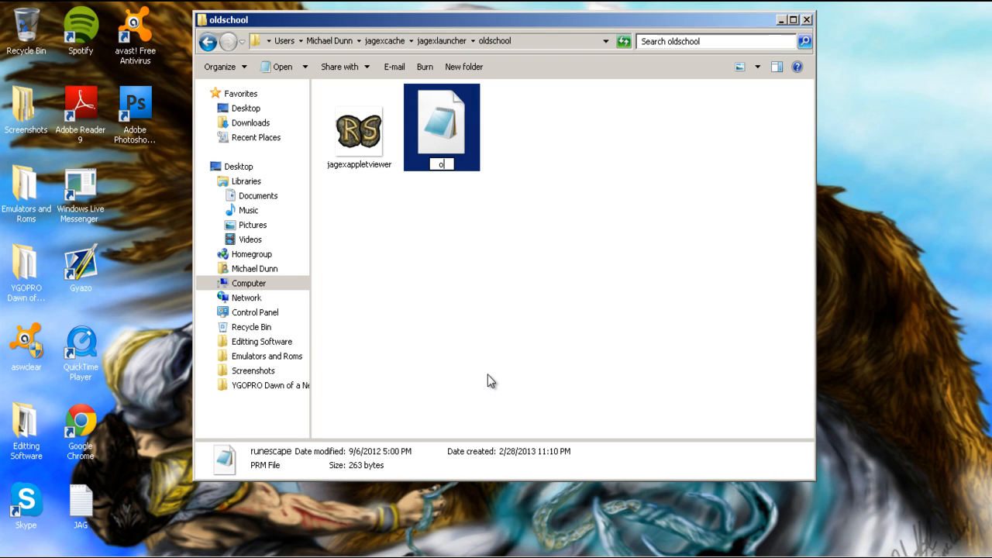
{"action": "type", "text": "ldschool"}
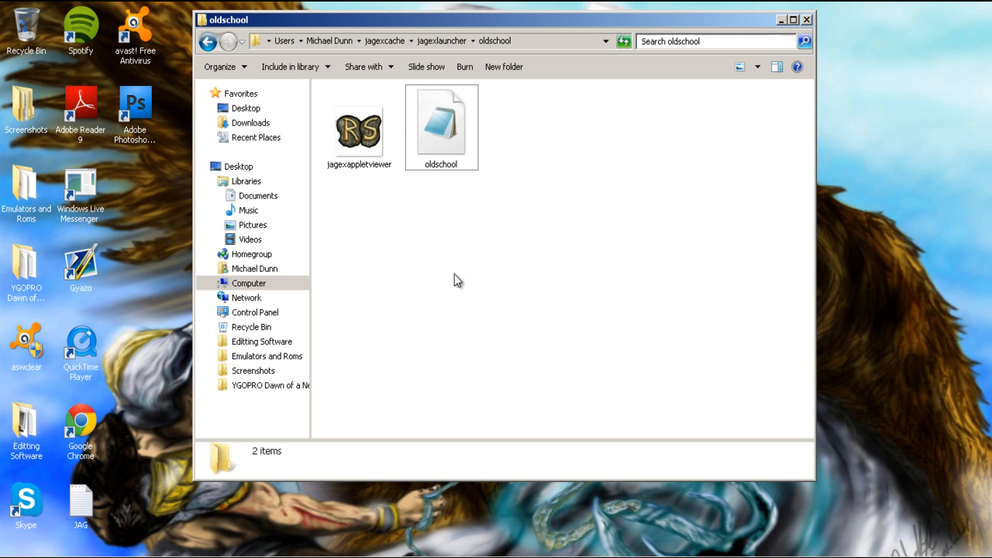
{"action": "mouse_move", "coordinate": [452, 143]}
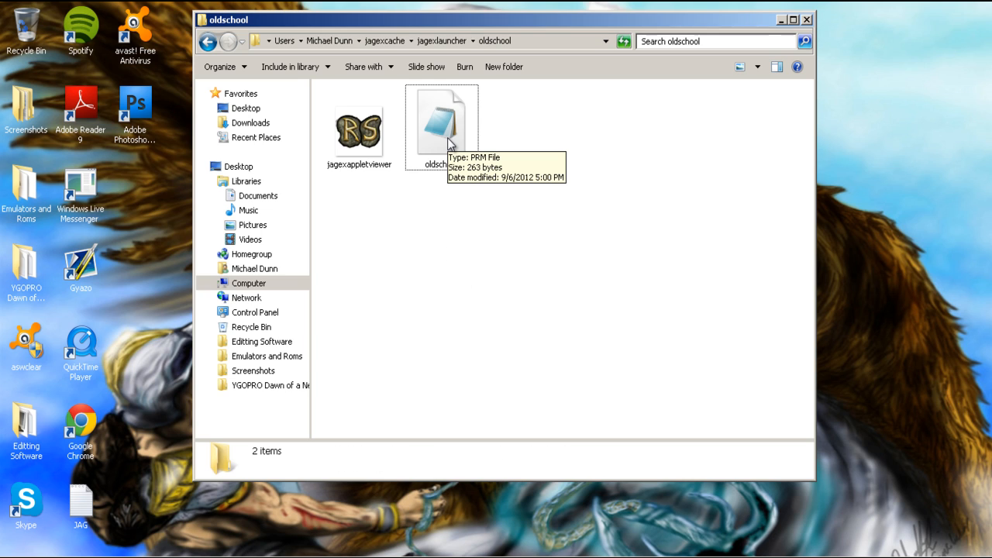
In Notepad, remove the old -Dcom.jagex.config line from oldschool.prm
{"action": "double_click", "coordinate": [443, 121]}
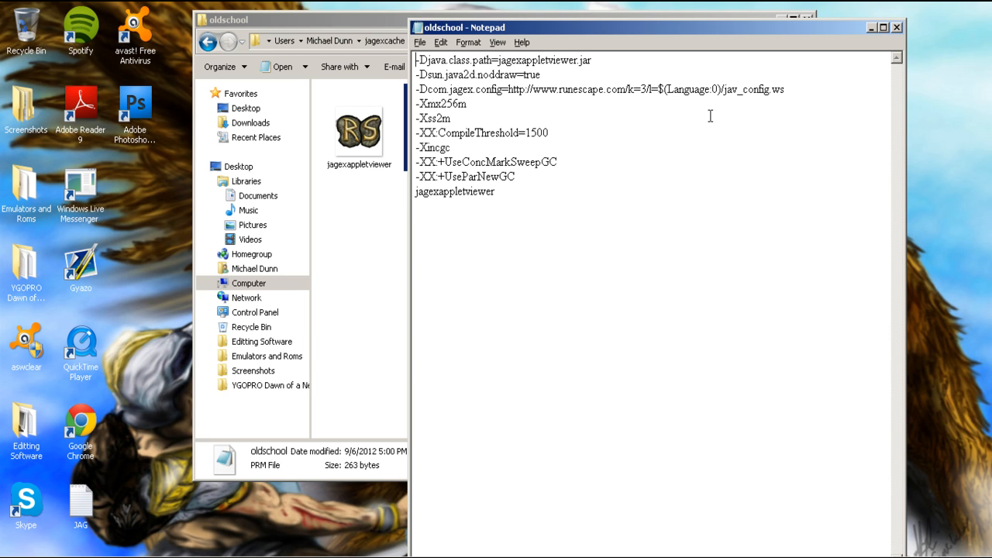
{"action": "left_click", "coordinate": [784, 89]}
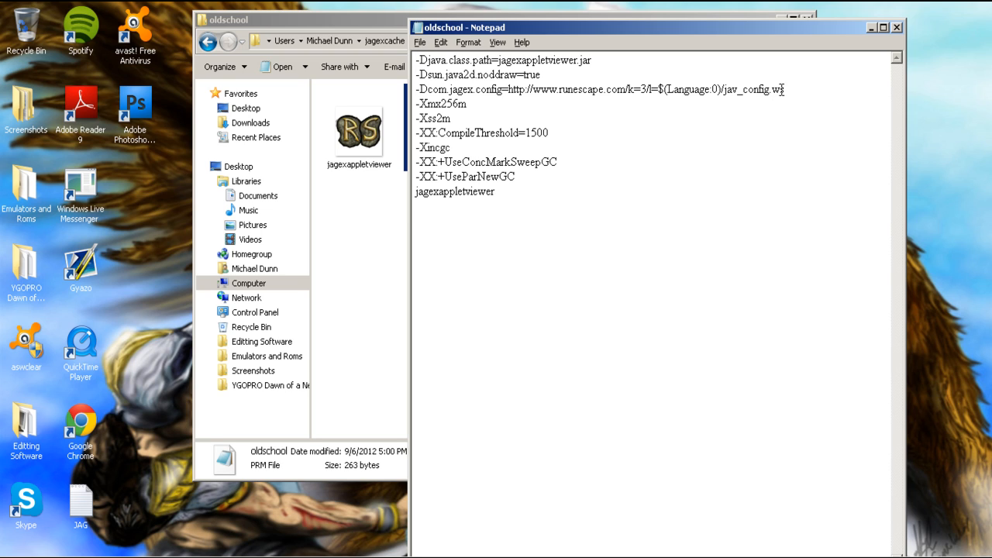
{"action": "double_click", "coordinate": [438, 102]}
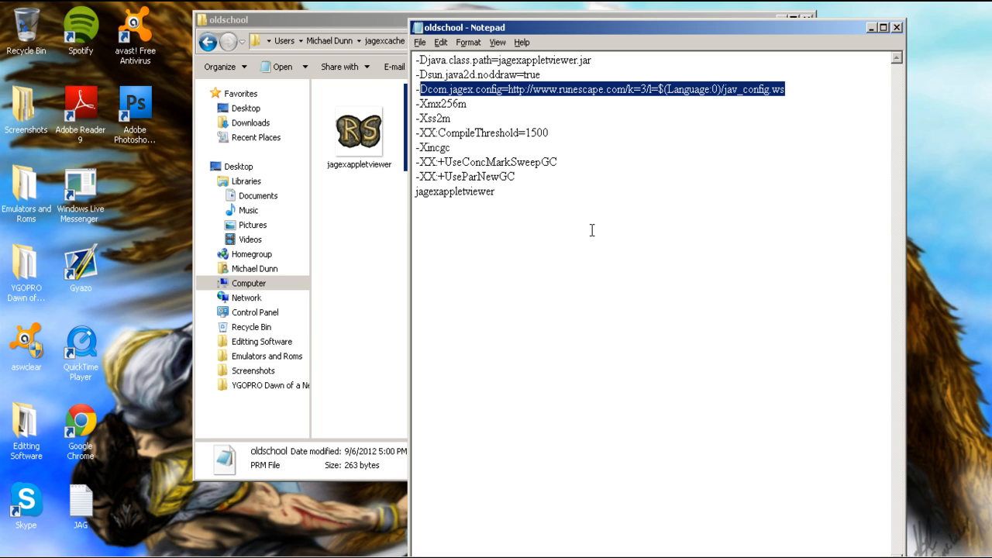
{"action": "key", "text": "Delete"}
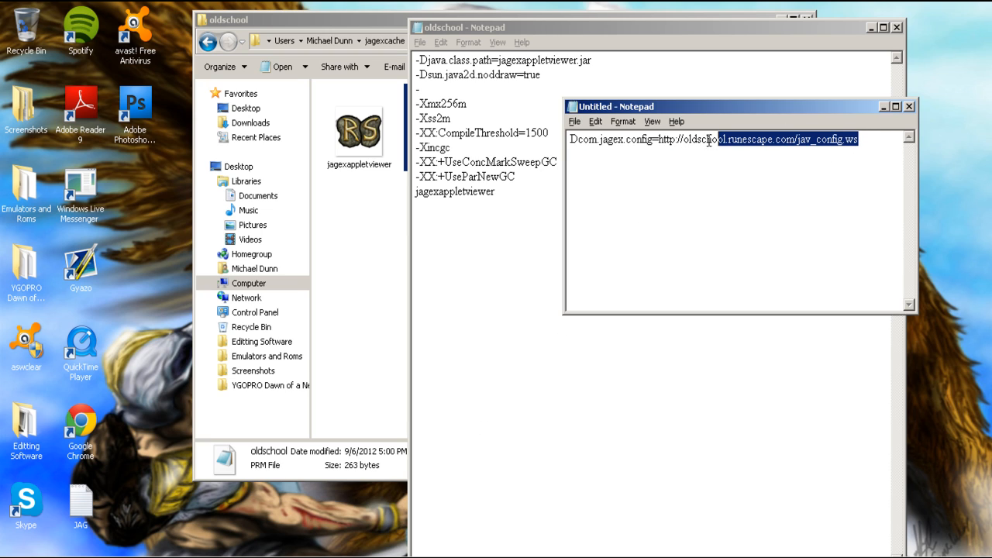
{"action": "right_click", "coordinate": [713, 140]}
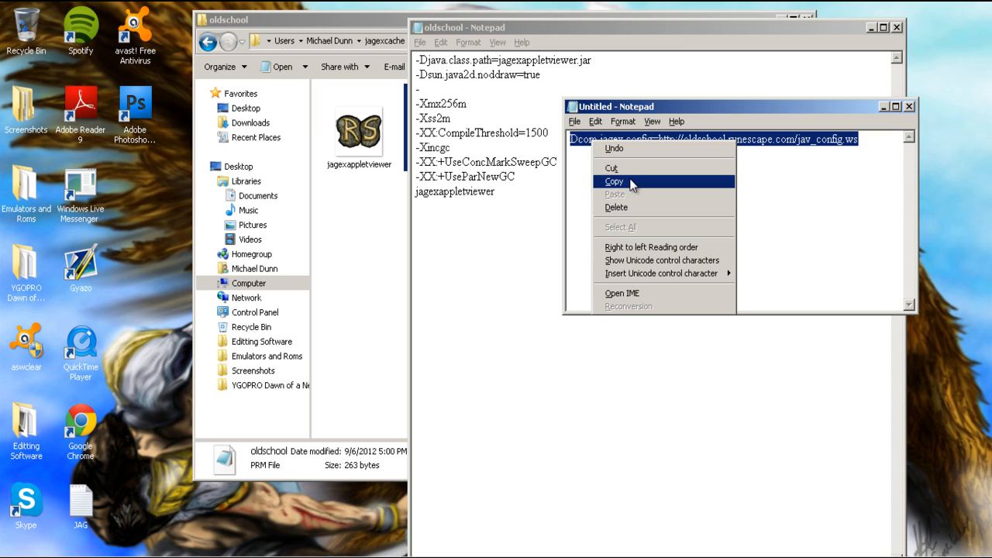
{"action": "left_click", "coordinate": [612, 180]}
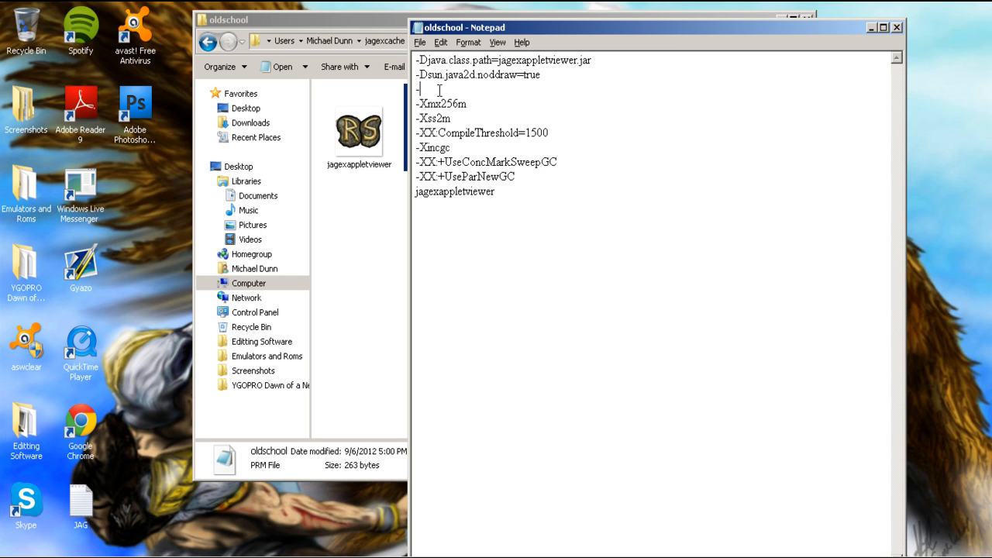
{"action": "type", "text": "-Dcom.jagex.config=http://oldschool.runescape.com/jav_config.ws"}
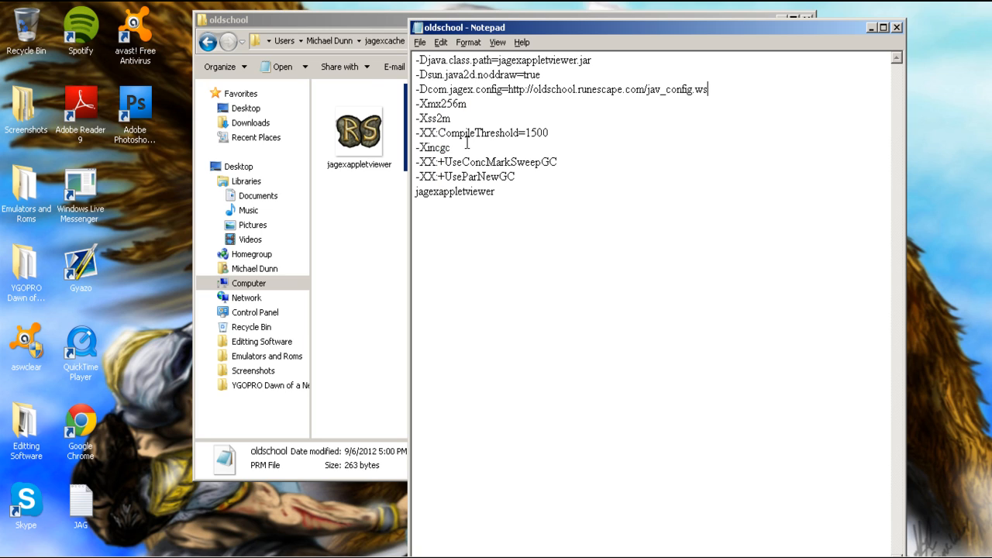
{"action": "left_click", "coordinate": [896, 30]}
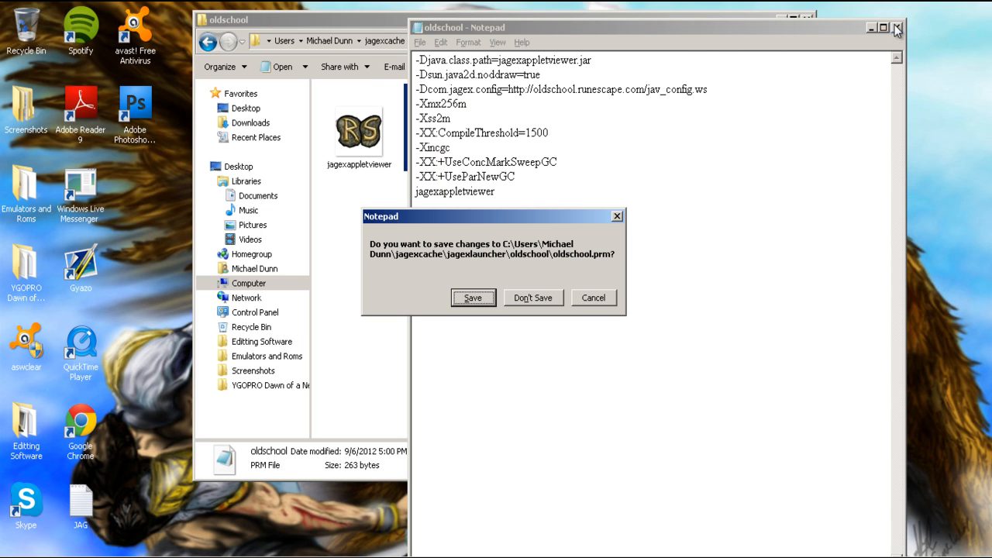
{"action": "left_click", "coordinate": [475, 298]}
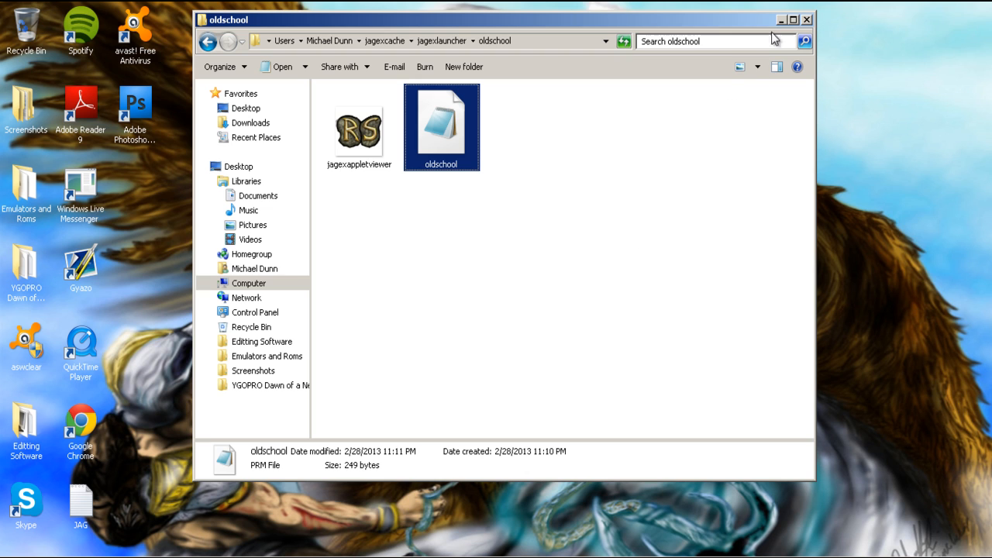
In the RuneScape 2007 shortcut's Properties, append 'oldschool' to the Target and apply it
{"action": "left_click", "coordinate": [806, 22]}
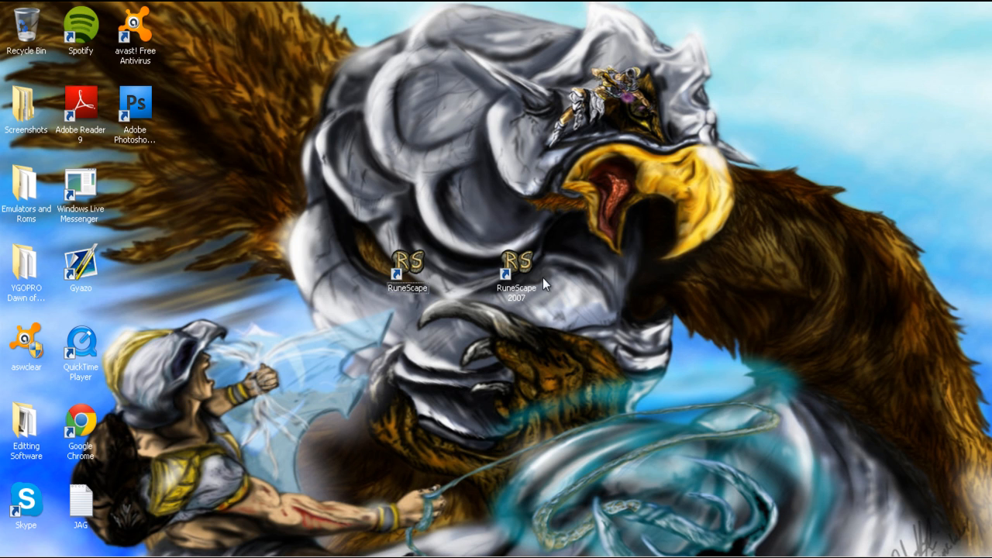
{"action": "right_click", "coordinate": [511, 276]}
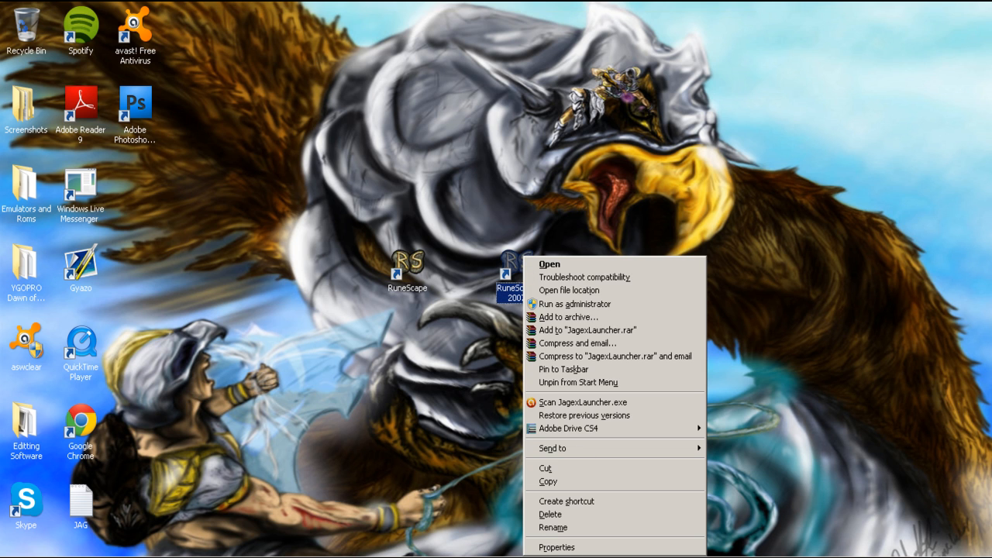
{"action": "mouse_move", "coordinate": [561, 546]}
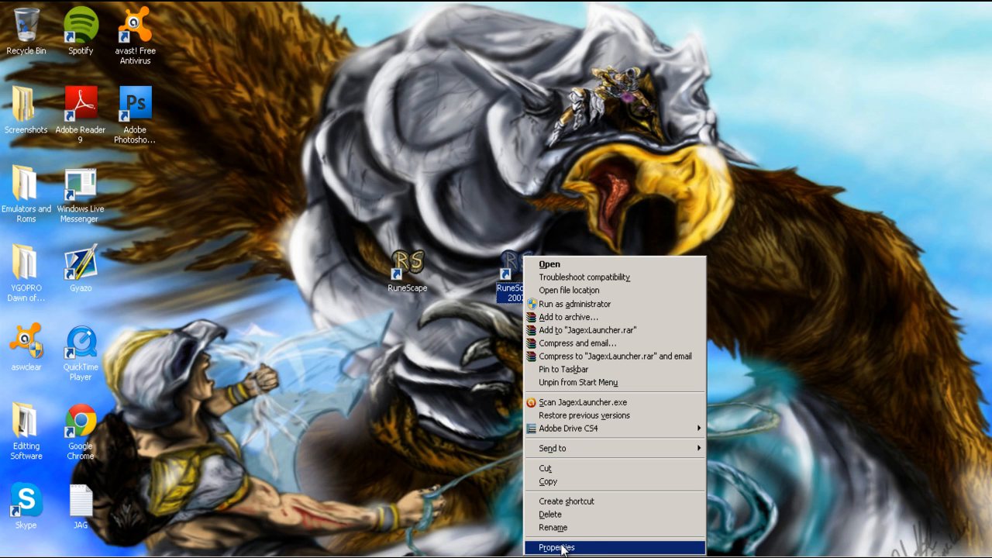
{"action": "left_click", "coordinate": [559, 546]}
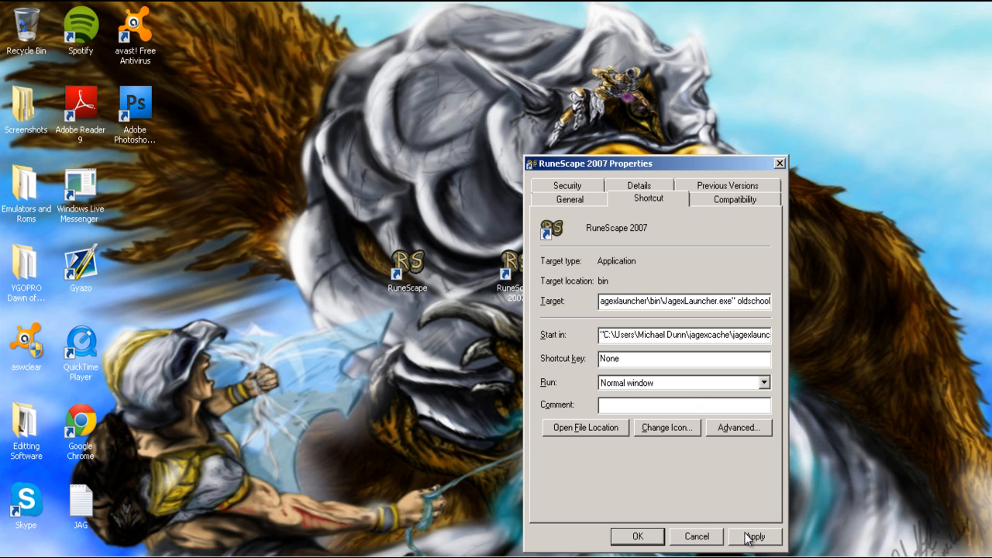
{"action": "left_click", "coordinate": [757, 537]}
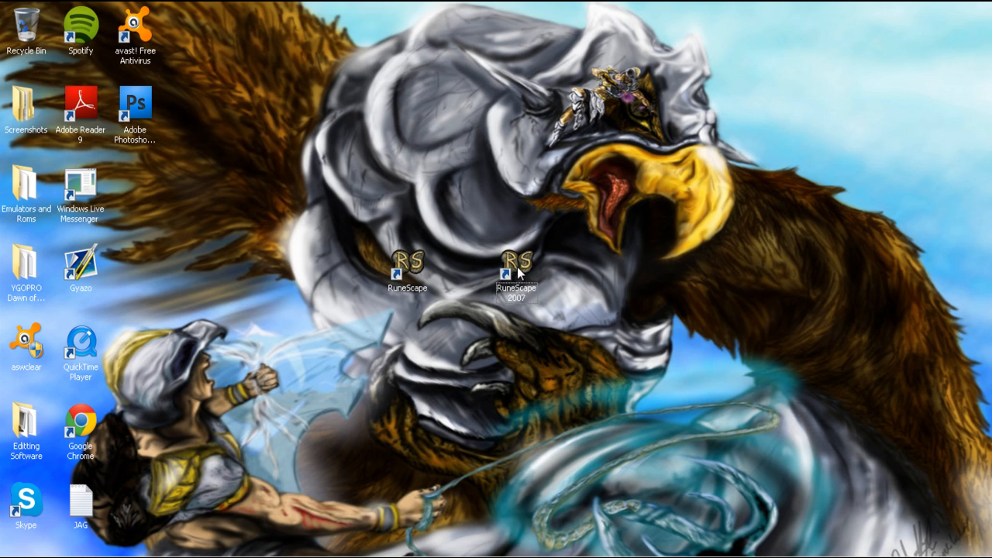
Launch Old School RuneScape from the RuneScape 2007 shortcut and switch off its music
{"action": "left_click", "coordinate": [515, 263]}
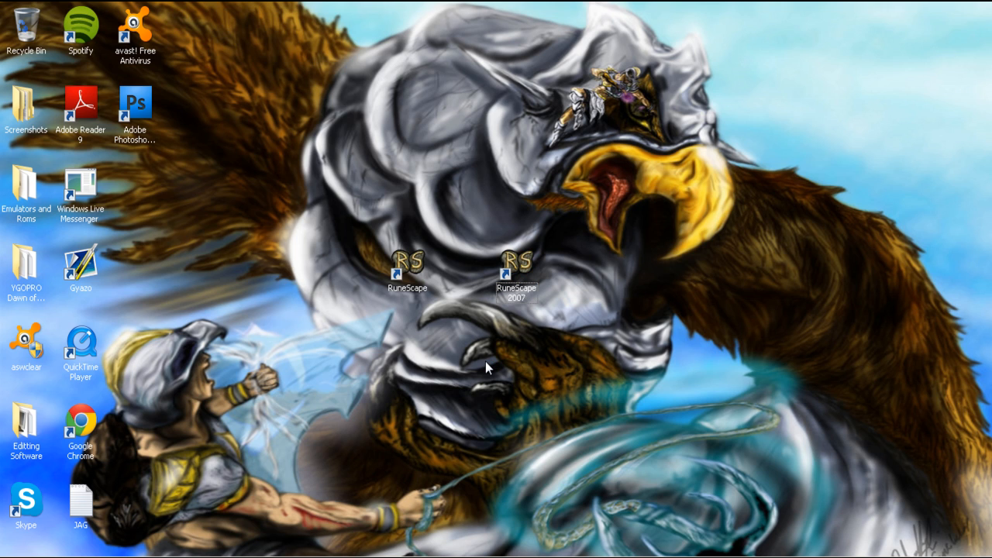
{"action": "double_click", "coordinate": [407, 267]}
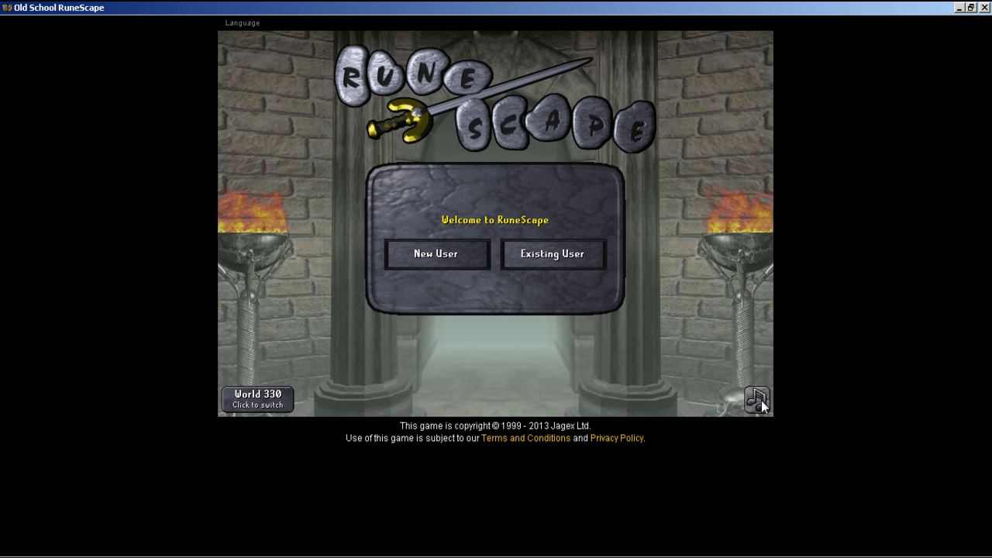
{"action": "left_click", "coordinate": [757, 400]}
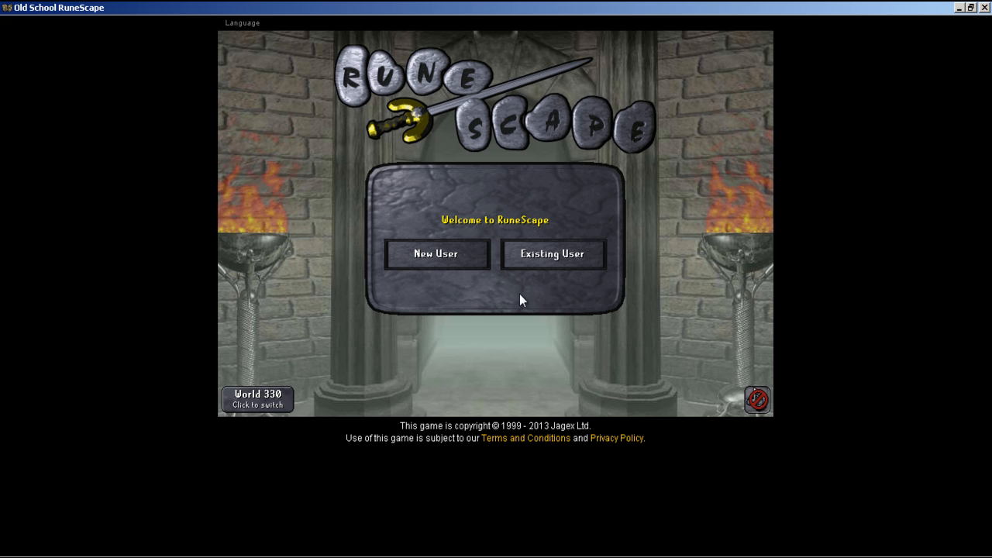